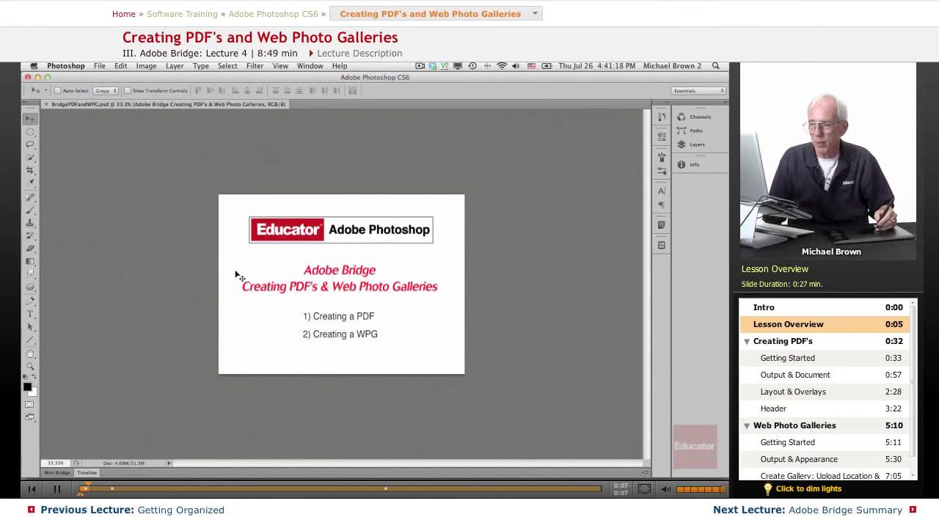
{"action": "mouse_move", "coordinate": [312, 299]}
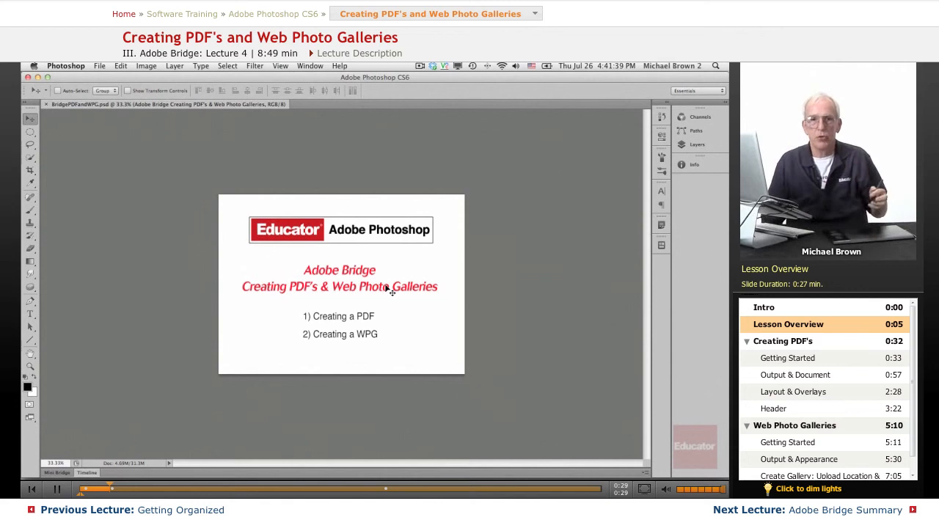
{"action": "mouse_move", "coordinate": [171, 177]}
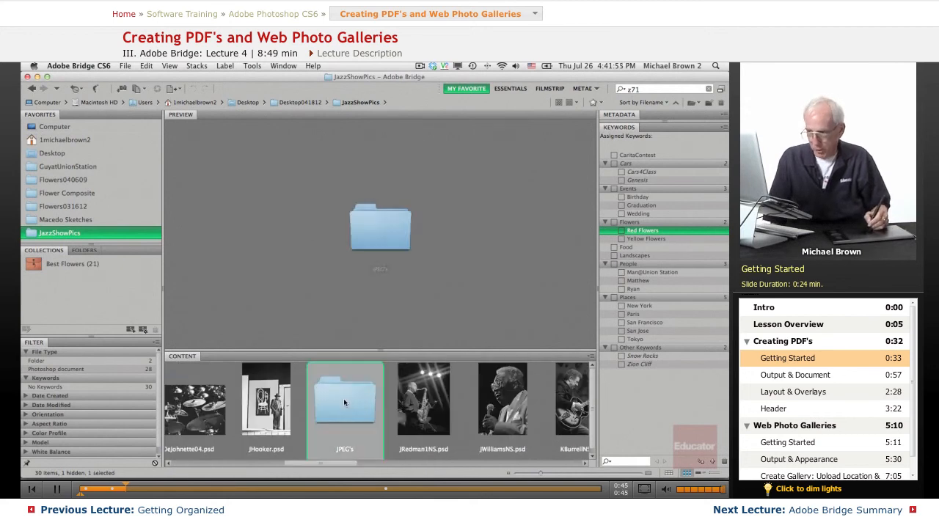
Open the JPEG's folder of jazz photos inside JazzShowPics
{"action": "double_click", "coordinate": [344, 406]}
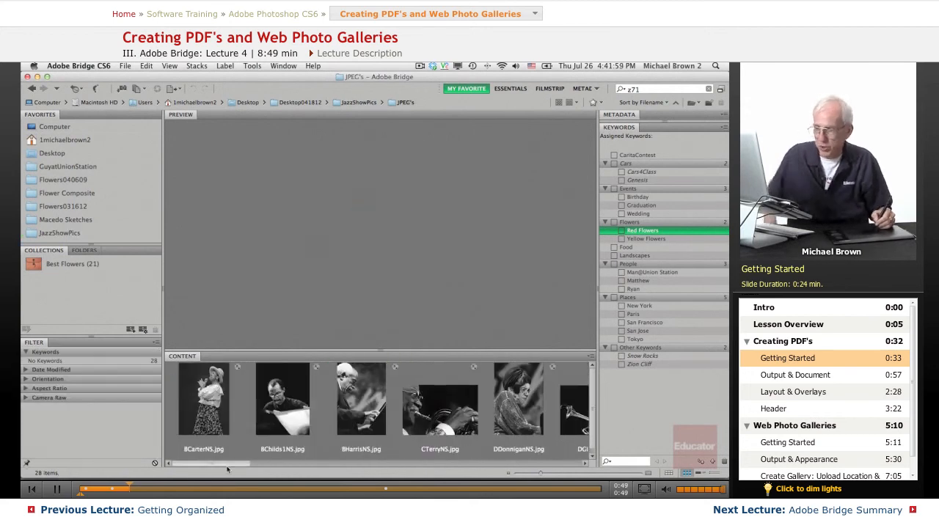
{"action": "left_click", "coordinate": [204, 400]}
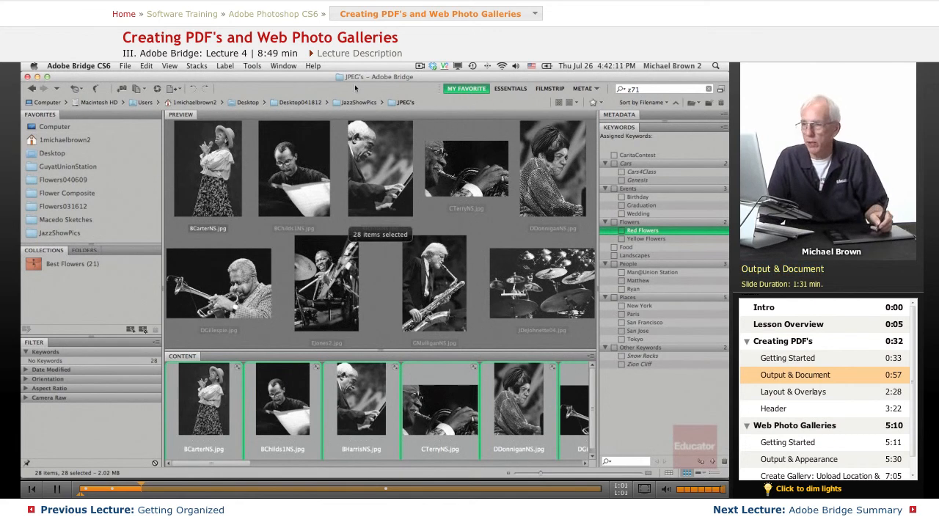
Switch Bridge to the Output workspace via the Window menu and workspace switcher
{"action": "left_click", "coordinate": [283, 65]}
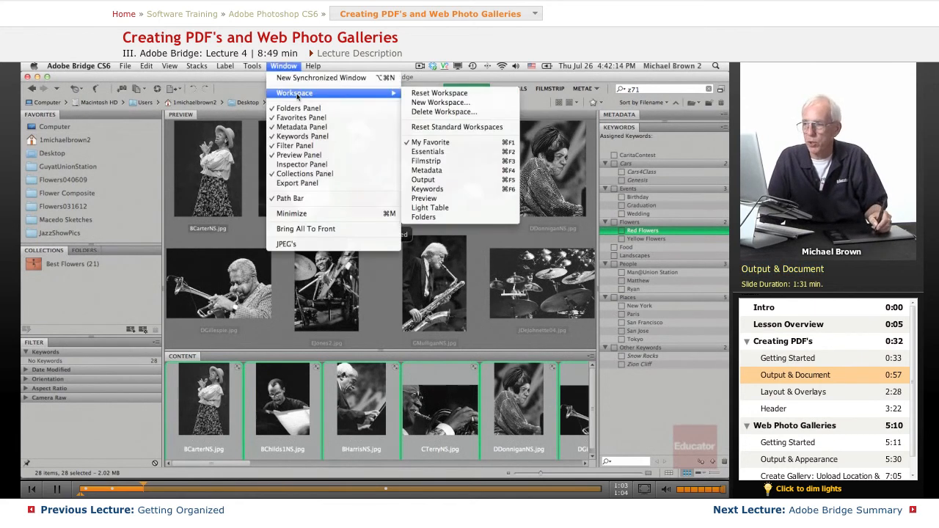
{"action": "mouse_move", "coordinate": [422, 179]}
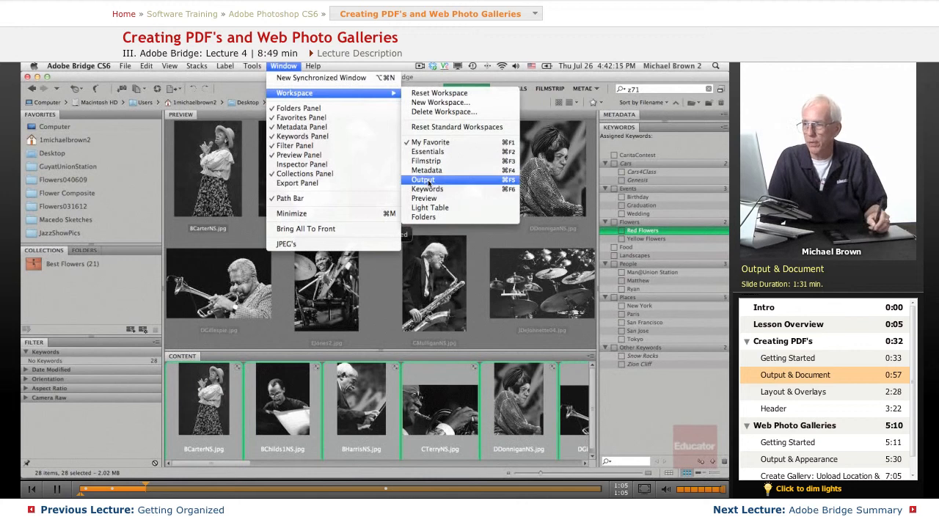
{"action": "left_click", "coordinate": [423, 180]}
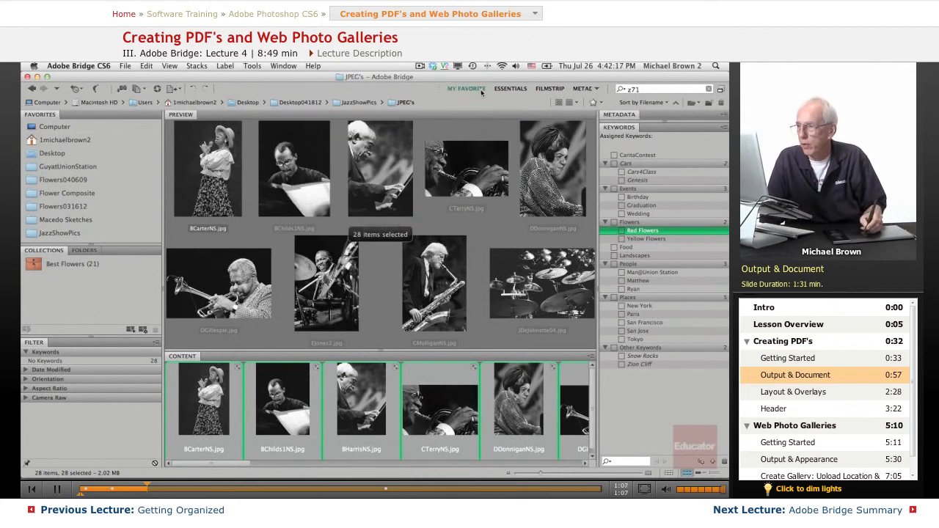
{"action": "left_click", "coordinate": [466, 88]}
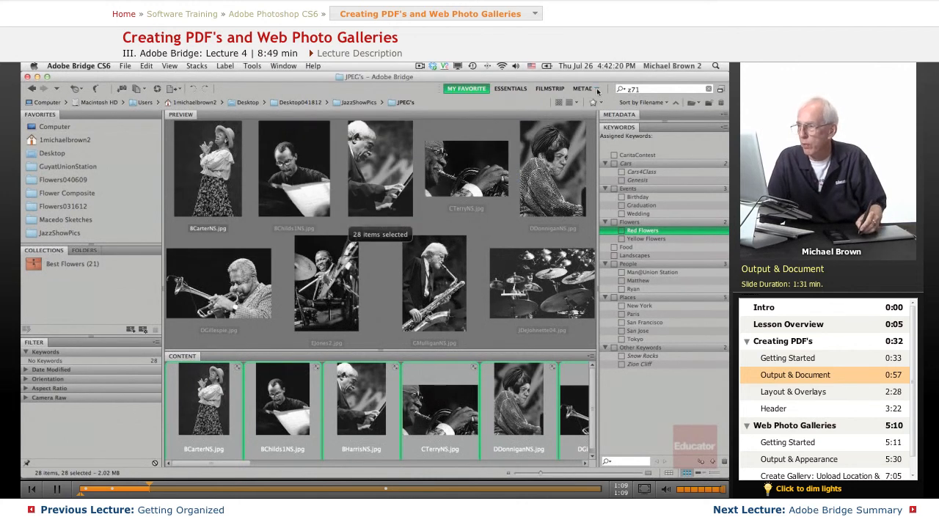
{"action": "left_click", "coordinate": [597, 91]}
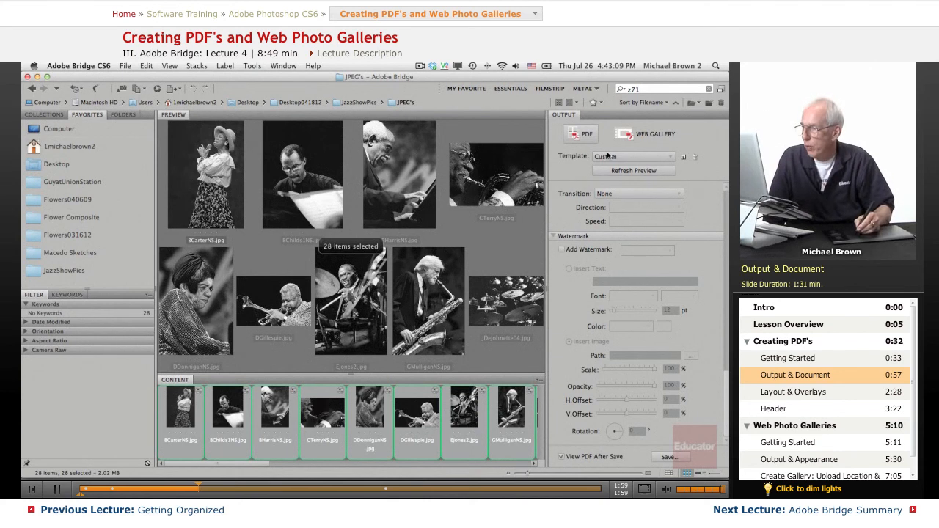
Apply the 4*5 Contact Sheet PDF template with document measurements in inches
{"action": "left_click", "coordinate": [634, 156]}
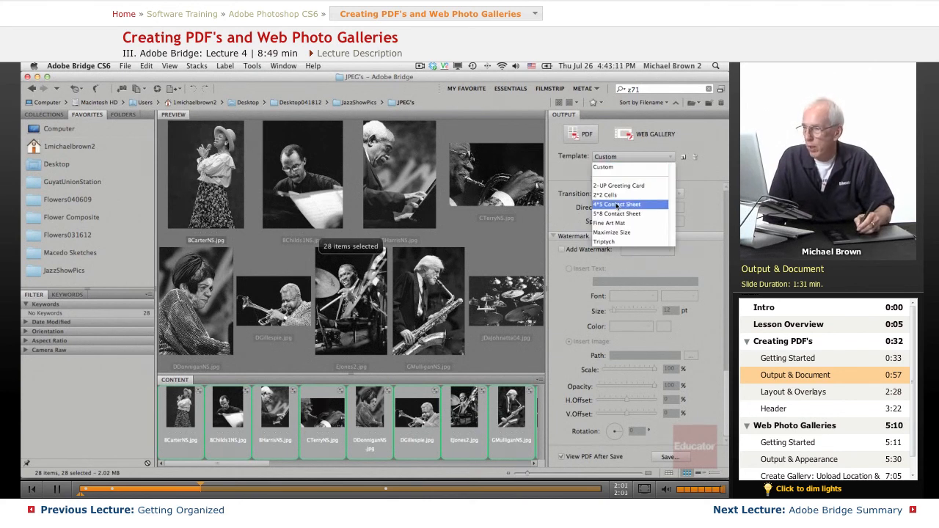
{"action": "left_click", "coordinate": [616, 204]}
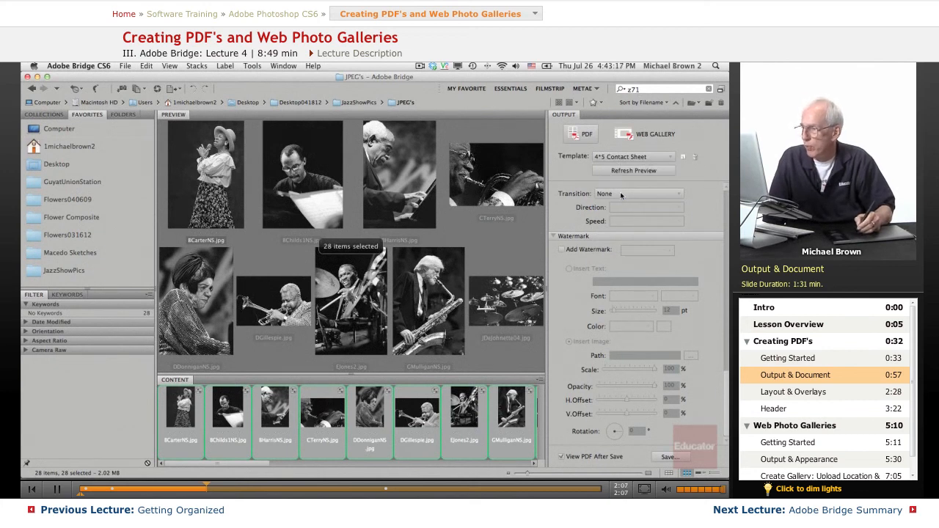
{"action": "mouse_move", "coordinate": [655, 252]}
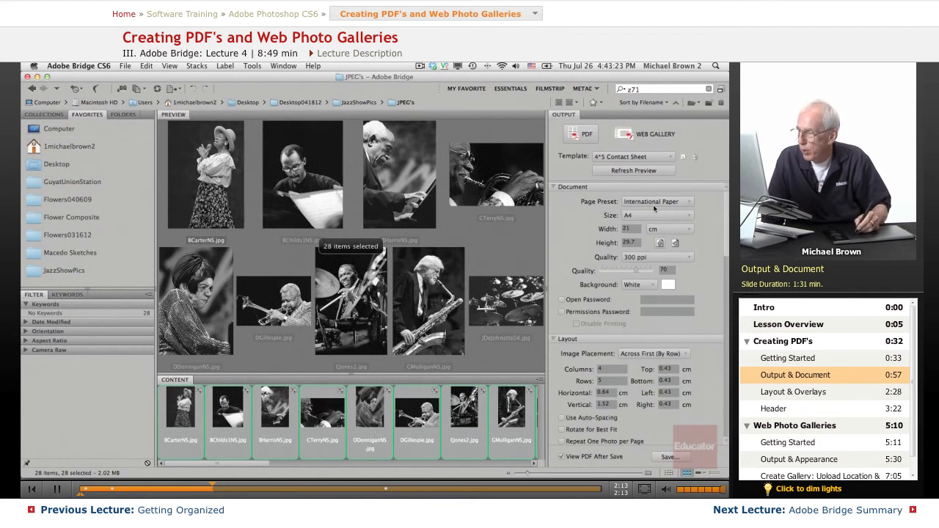
{"action": "left_click", "coordinate": [686, 228]}
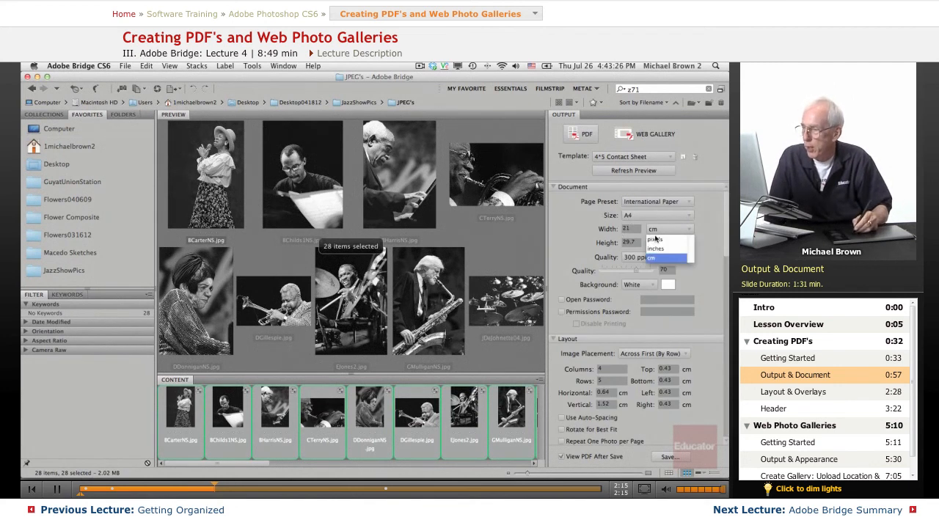
{"action": "left_click", "coordinate": [663, 258]}
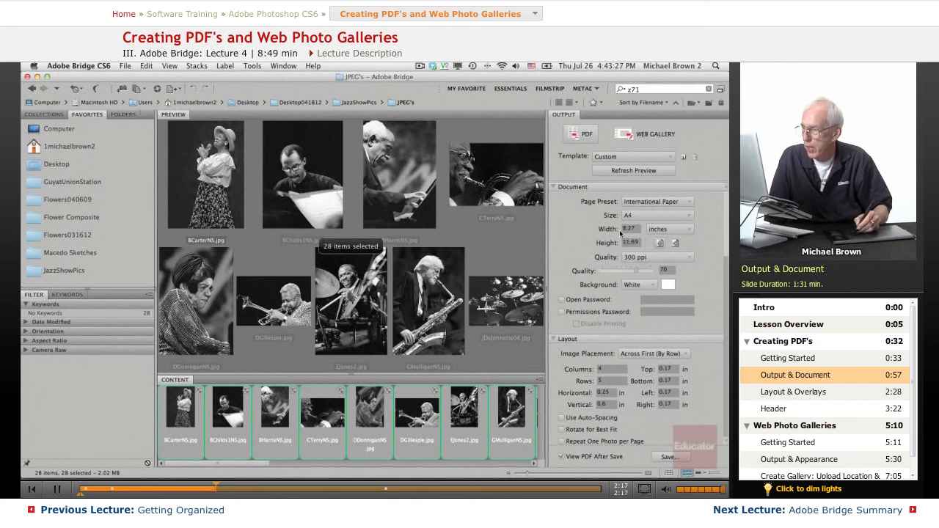